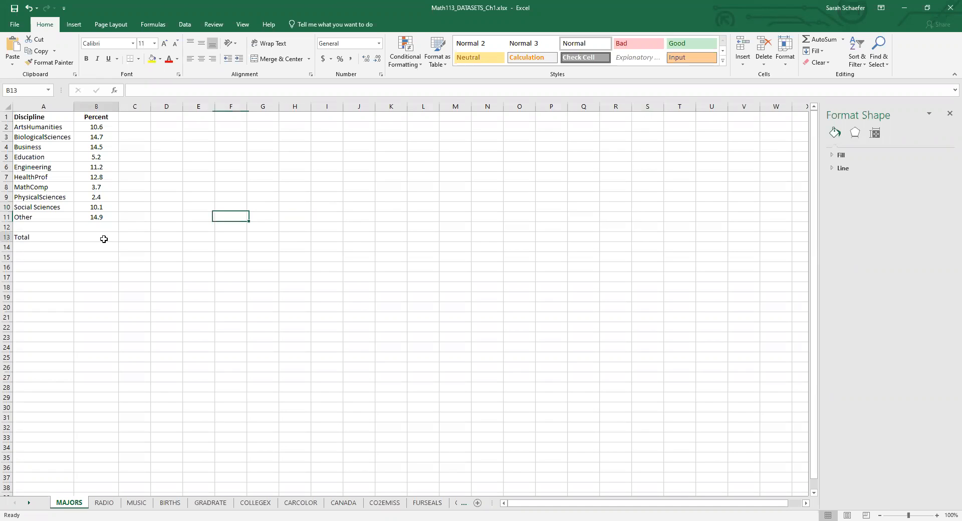
- Enter =SUM( in B13 over the Percent values B2:B11 so the Total reads 100.1
{"action": "left_click", "coordinate": [96, 236]}
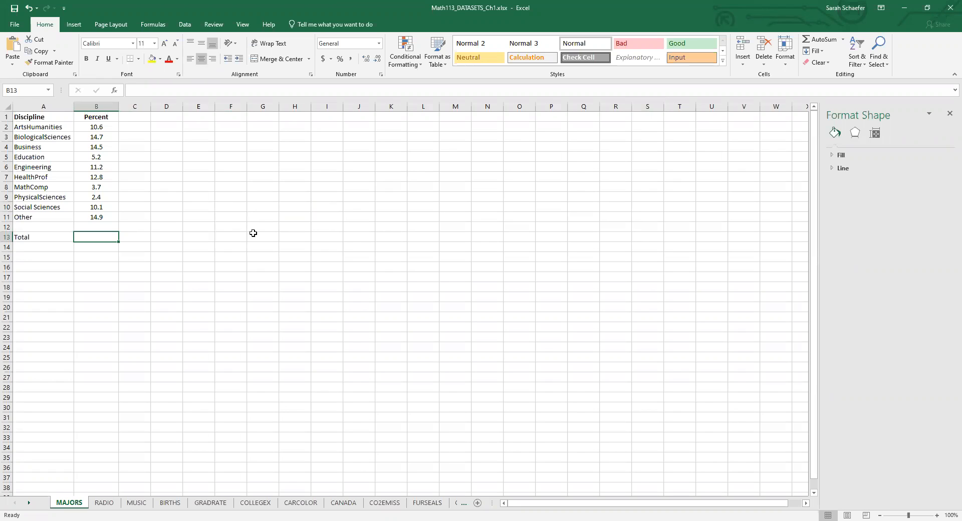
{"action": "type", "text": "="}
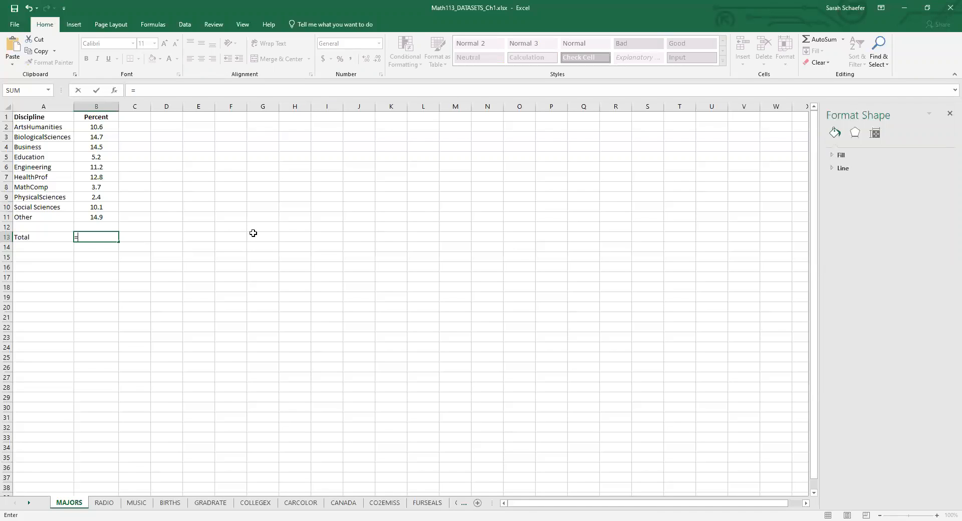
{"action": "key", "text": "Escape"}
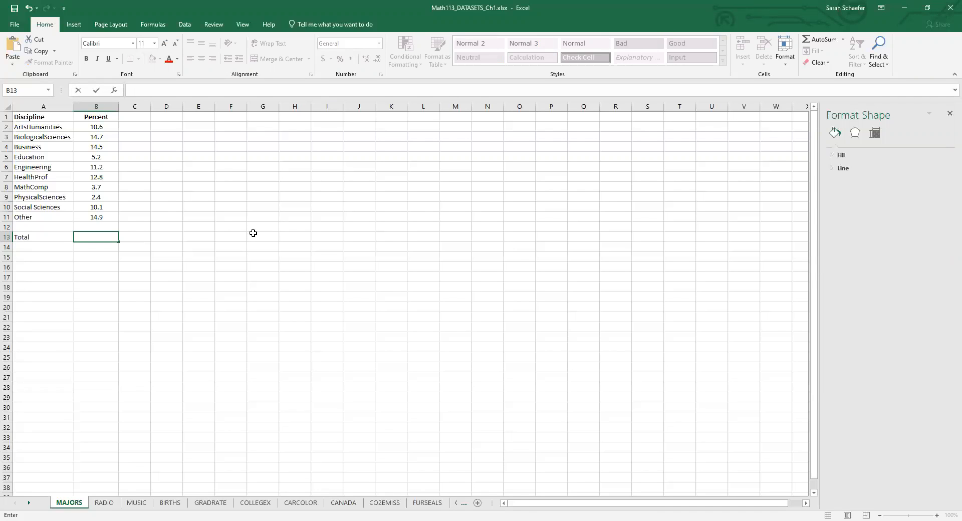
{"action": "type", "text": "="}
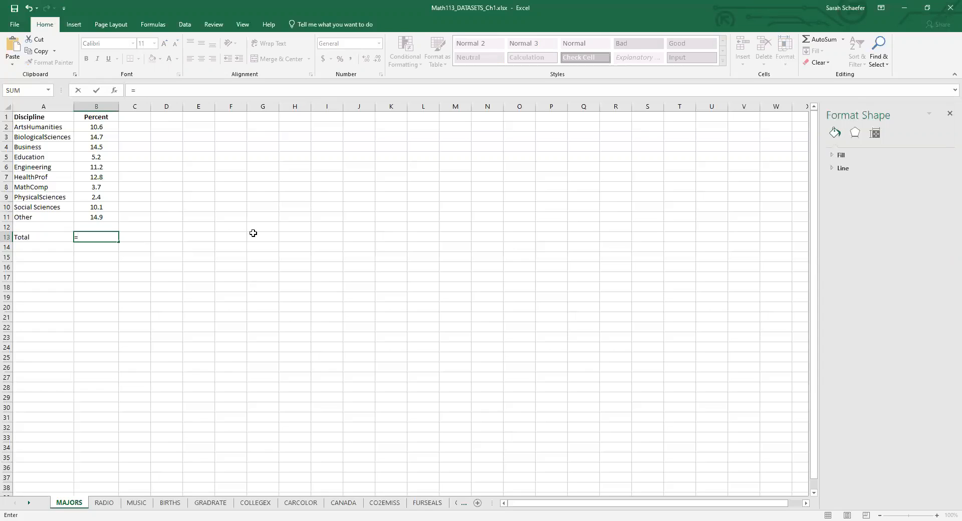
{"action": "type", "text": "SUM("}
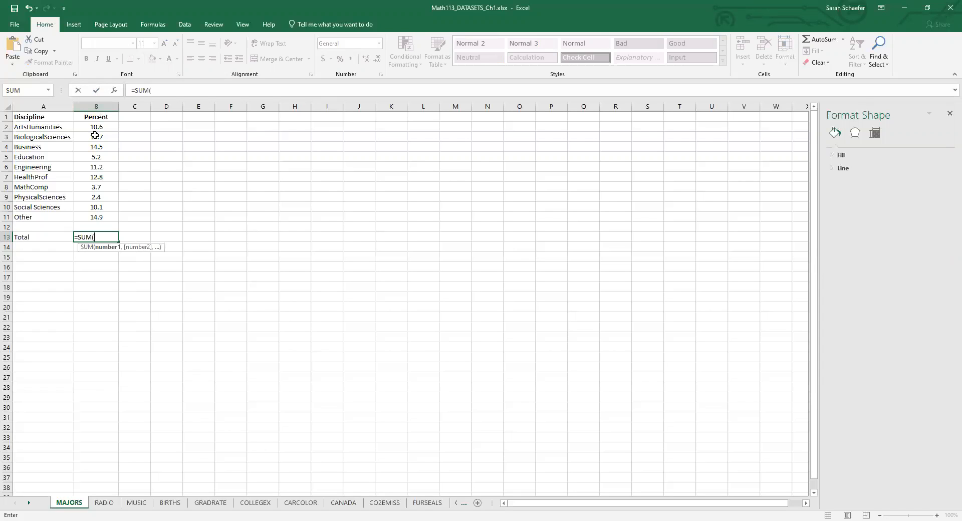
{"action": "left_click", "coordinate": [96, 127]}
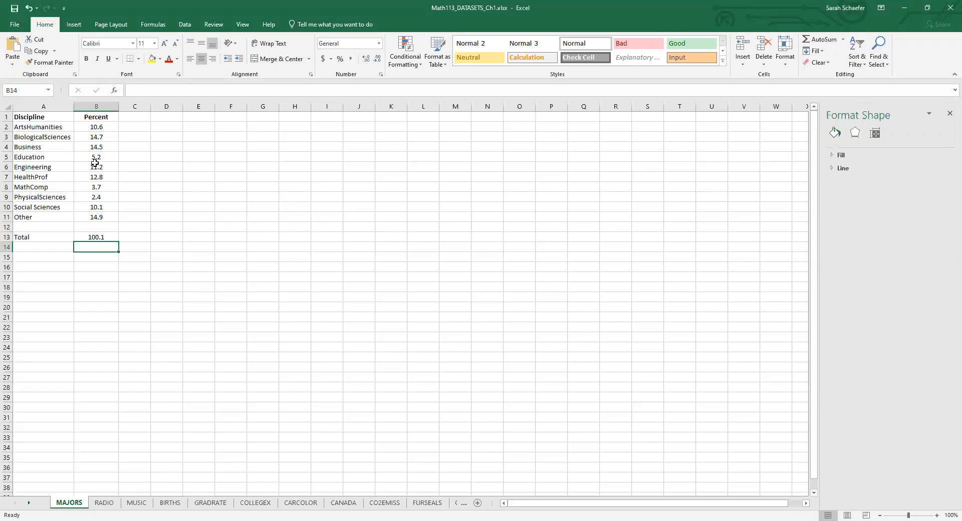
{"action": "mouse_move", "coordinate": [147, 140]}
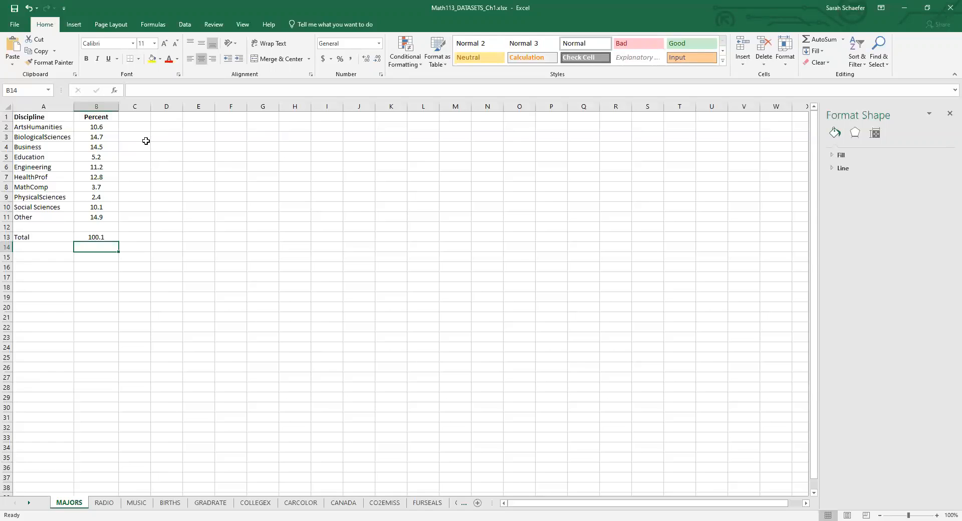
{"action": "mouse_move", "coordinate": [107, 141]}
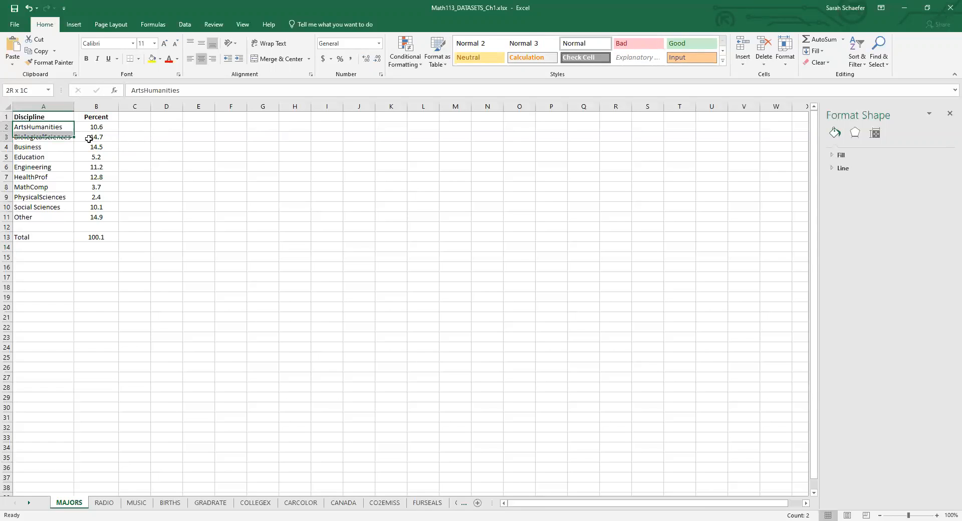
- Select the disciplines and percents in A2:B11 and browse all chart types from Insert
{"action": "left_click_drag", "start_coordinate": [43, 126], "coordinate": [96, 216]}
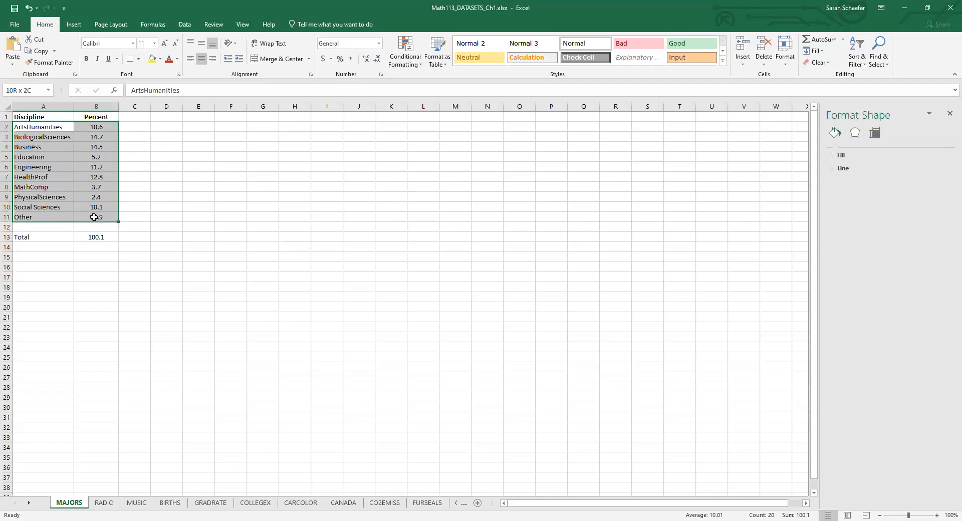
{"action": "left_click", "coordinate": [43, 126]}
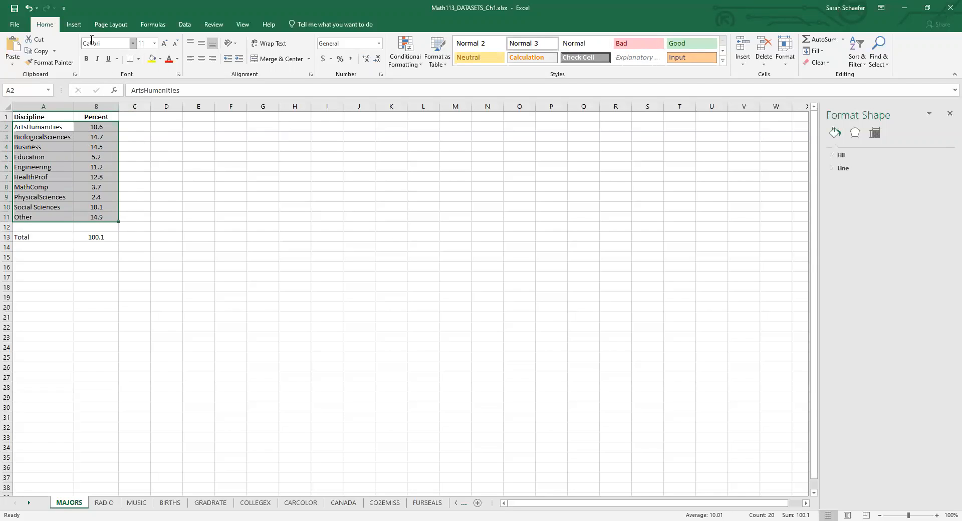
{"action": "left_click", "coordinate": [73, 24]}
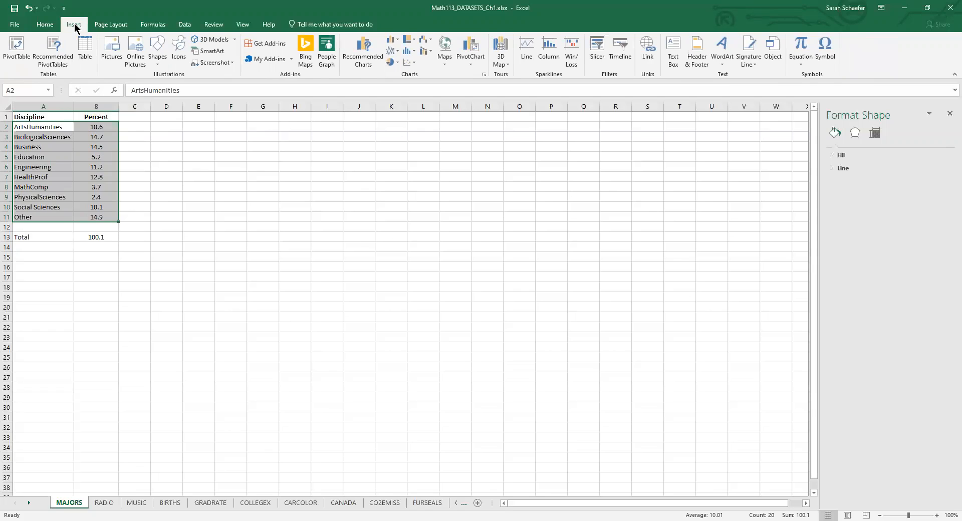
{"action": "mouse_move", "coordinate": [399, 103]}
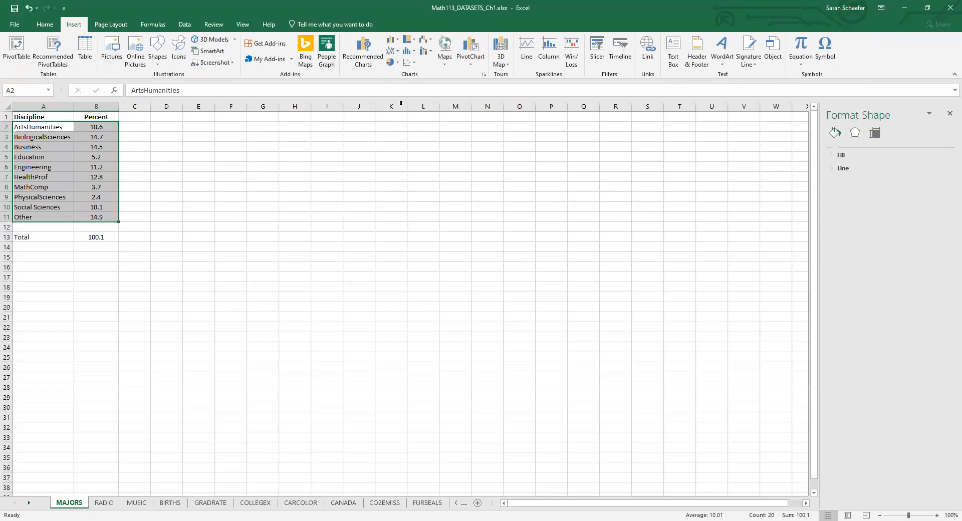
{"action": "mouse_move", "coordinate": [395, 78]}
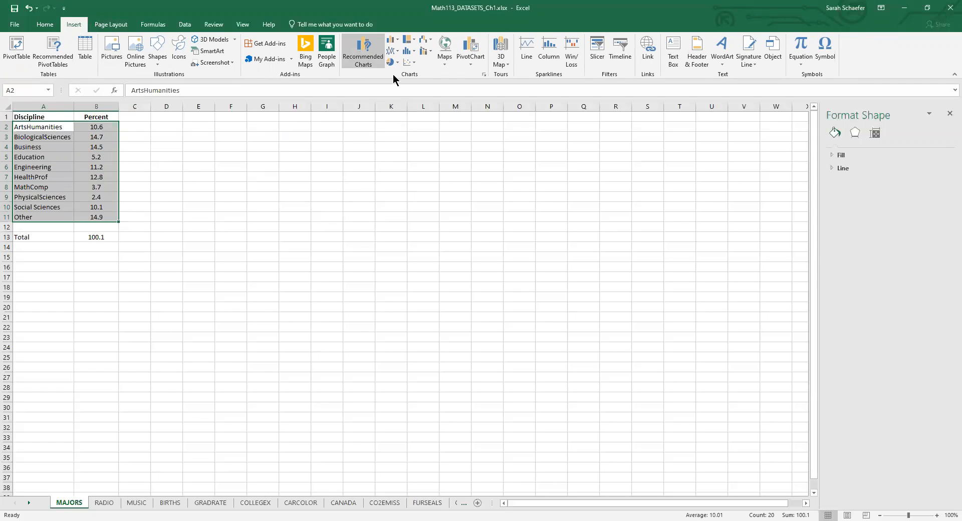
{"action": "left_click", "coordinate": [363, 50]}
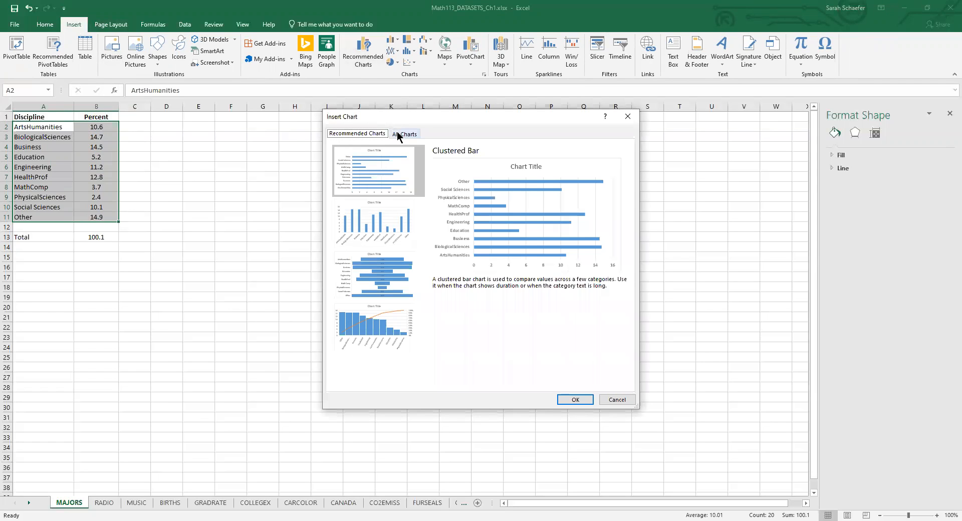
{"action": "left_click", "coordinate": [404, 134]}
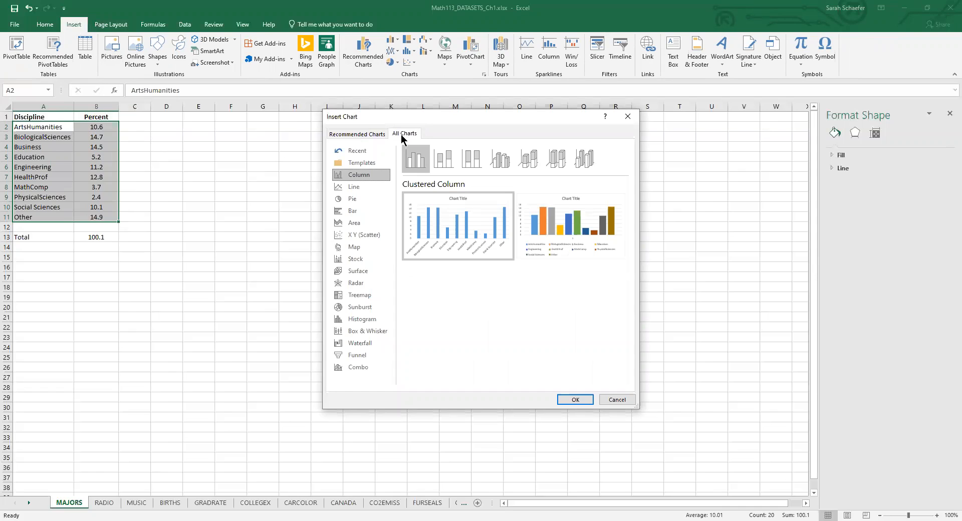
{"action": "mouse_move", "coordinate": [352, 198]}
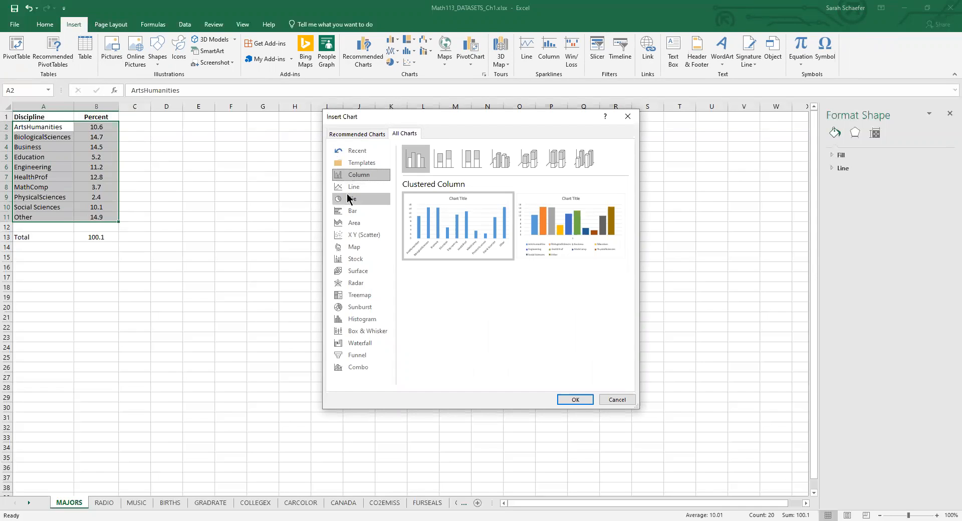
{"action": "mouse_move", "coordinate": [367, 204]}
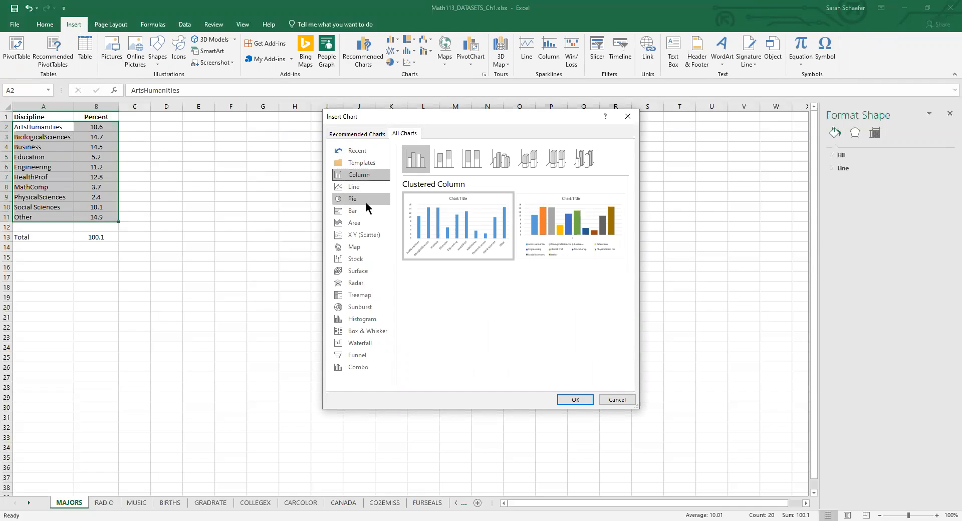
- Insert a 2D pie chart of the selected disciplines and their percents
{"action": "left_click", "coordinate": [353, 198]}
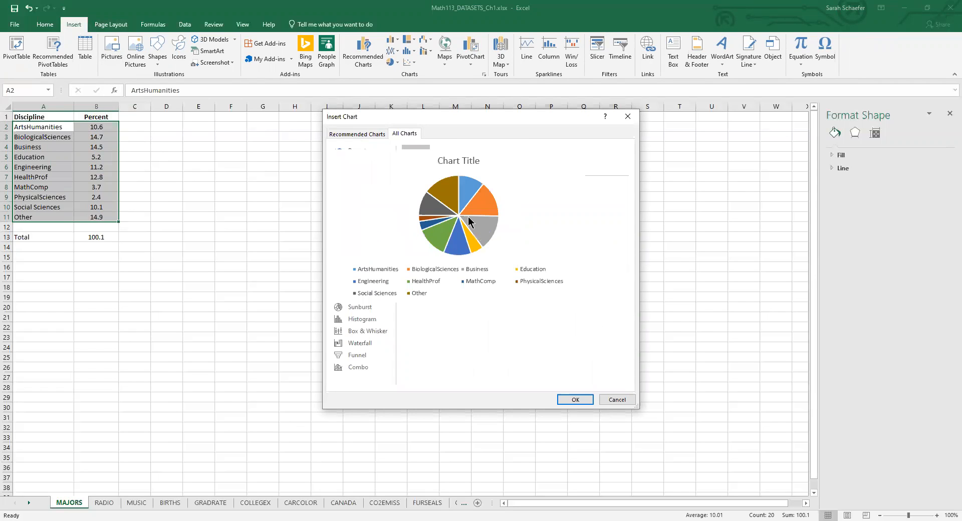
{"action": "left_click", "coordinate": [574, 400]}
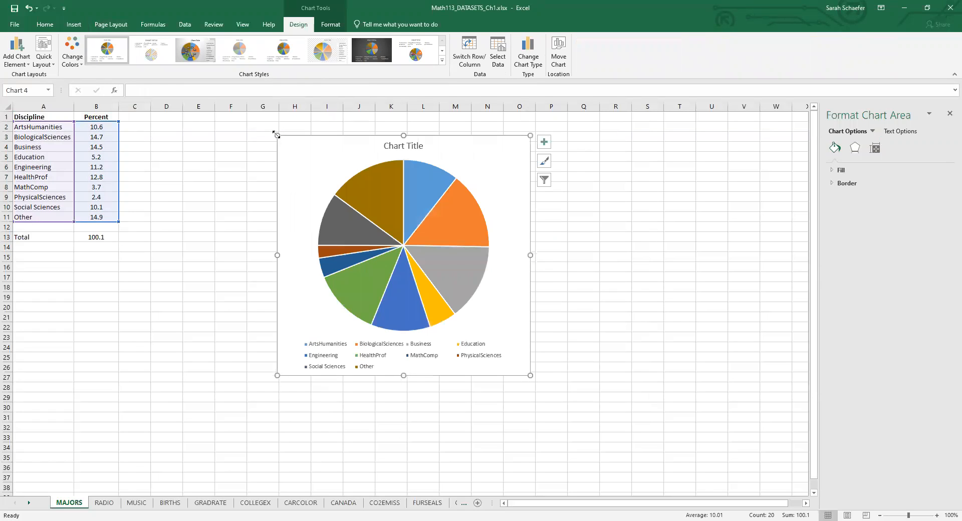
- Retitle the pie chart 'College and University Majors (2013)'
{"action": "left_click", "coordinate": [402, 145]}
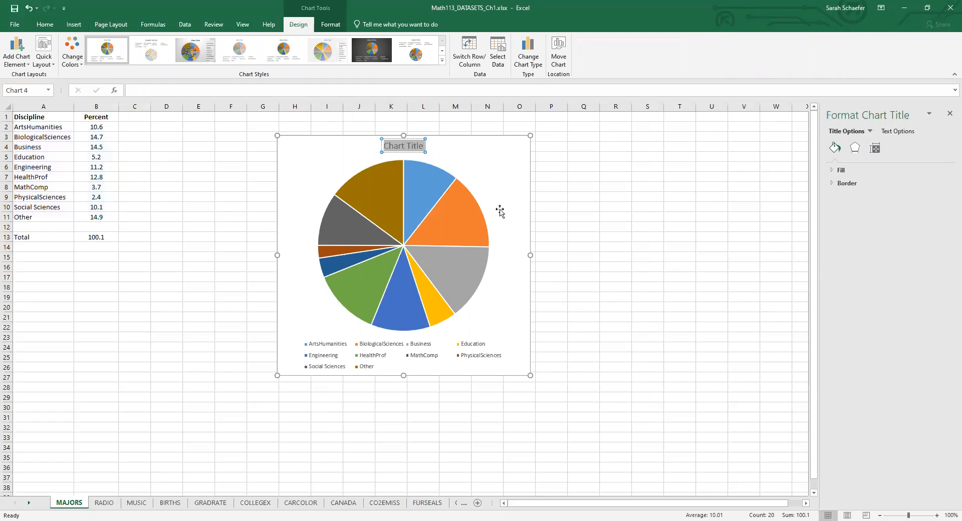
{"action": "mouse_move", "coordinate": [500, 212]}
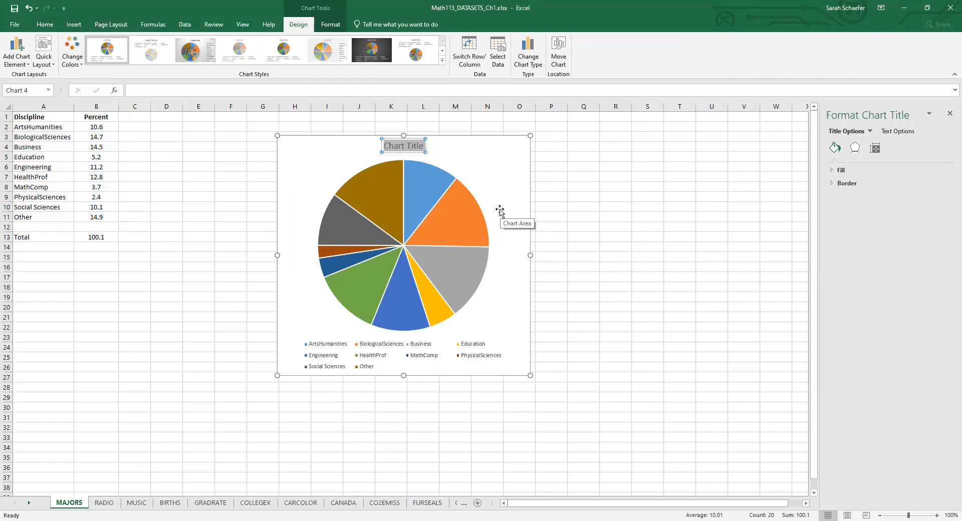
{"action": "type", "text": "College and Uni"}
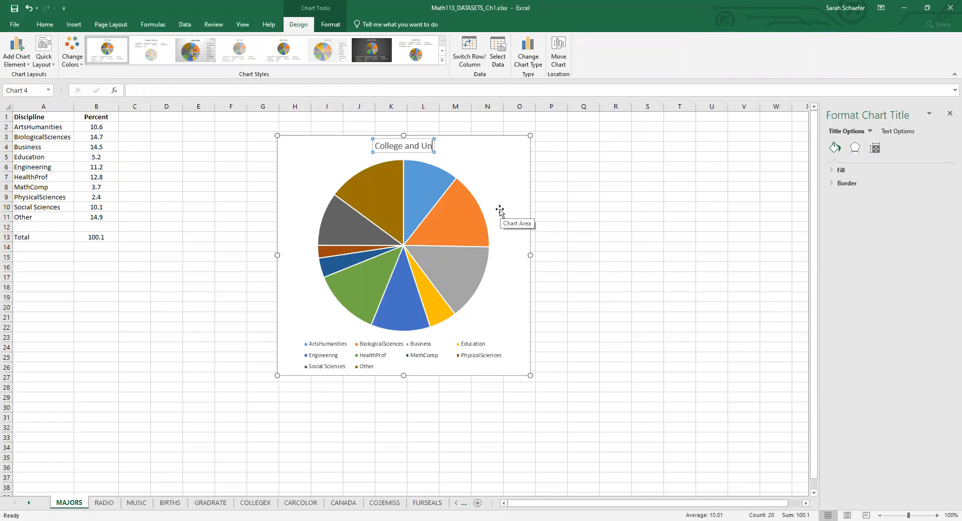
{"action": "type", "text": "iversity Majors (2013"}
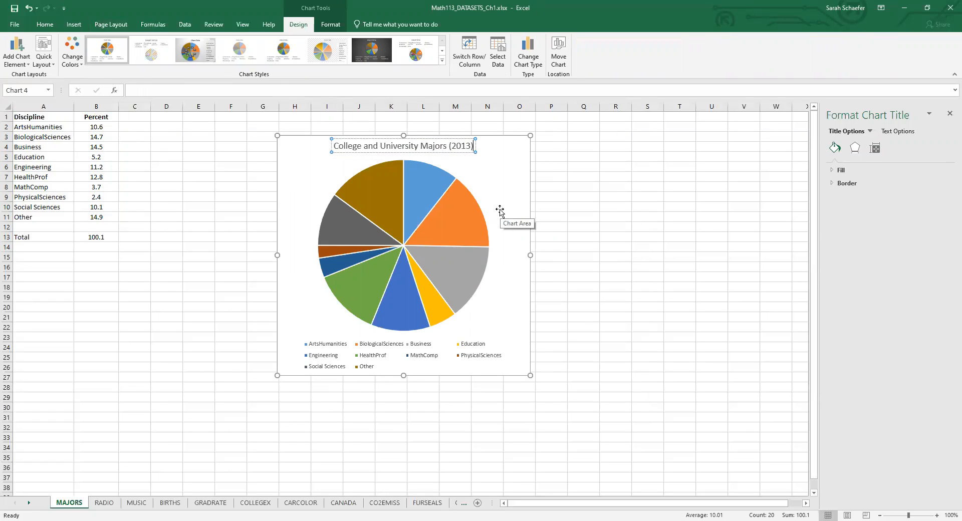
{"action": "left_click", "coordinate": [550, 216]}
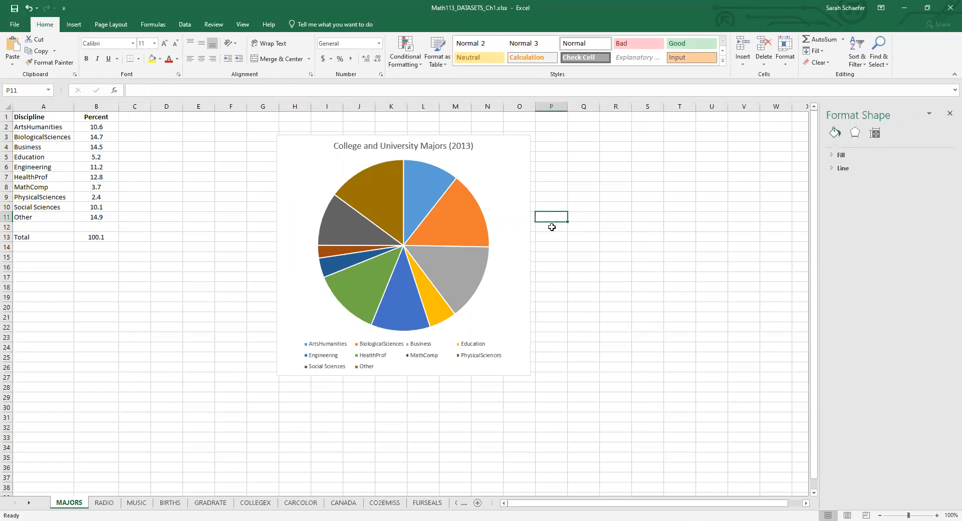
{"action": "mouse_move", "coordinate": [416, 285]}
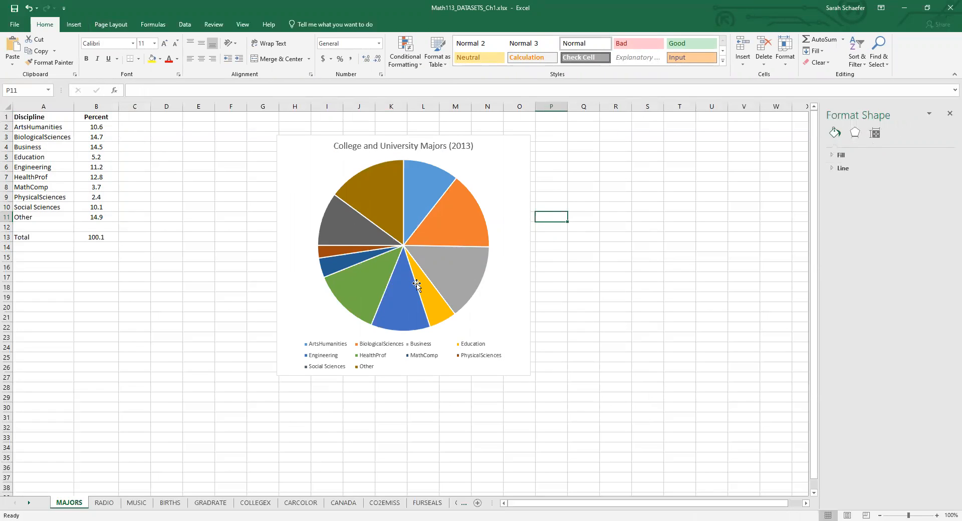
{"action": "mouse_move", "coordinate": [415, 286]}
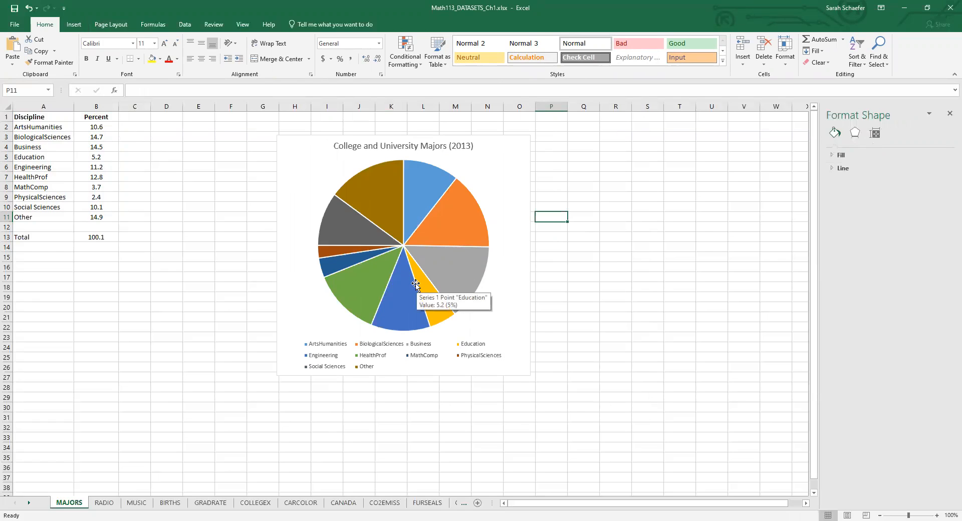
{"action": "mouse_move", "coordinate": [459, 359]}
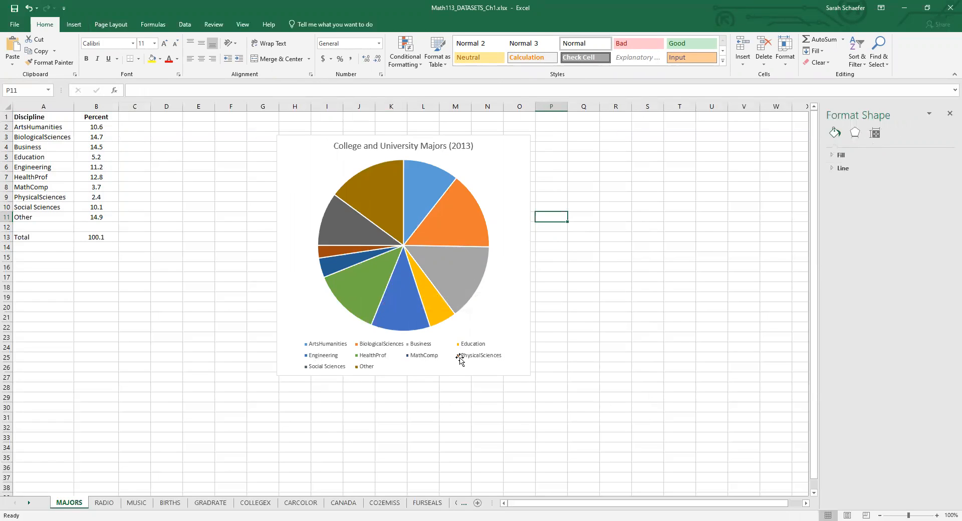
{"action": "mouse_move", "coordinate": [298, 212]}
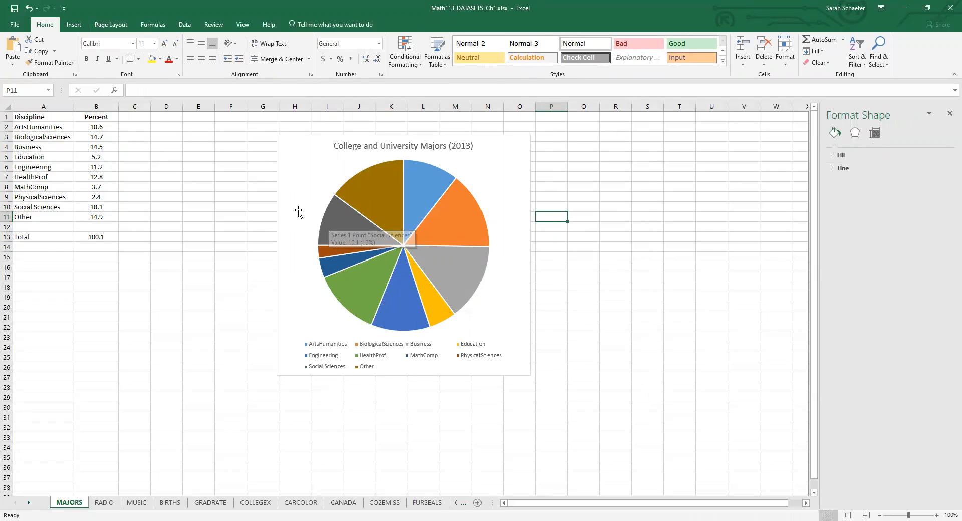
{"action": "mouse_move", "coordinate": [299, 211]}
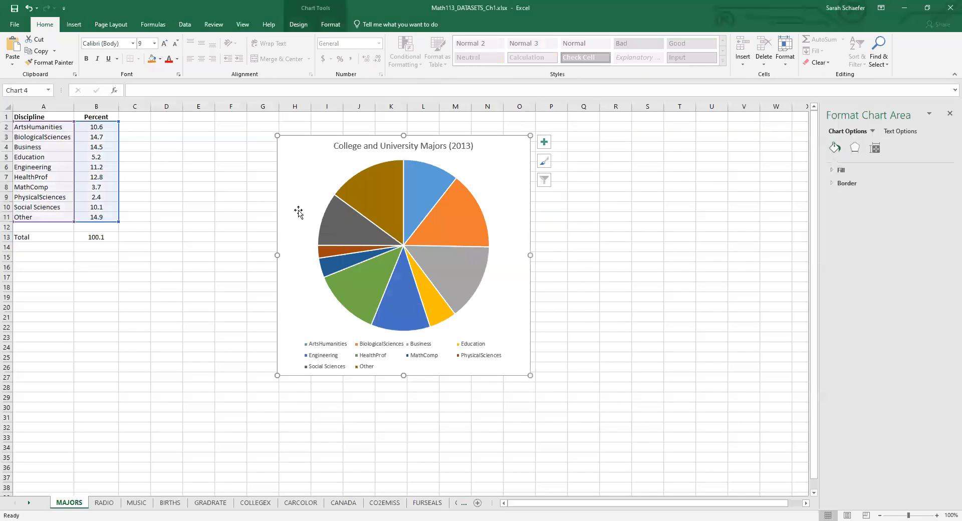
{"action": "mouse_move", "coordinate": [302, 154]}
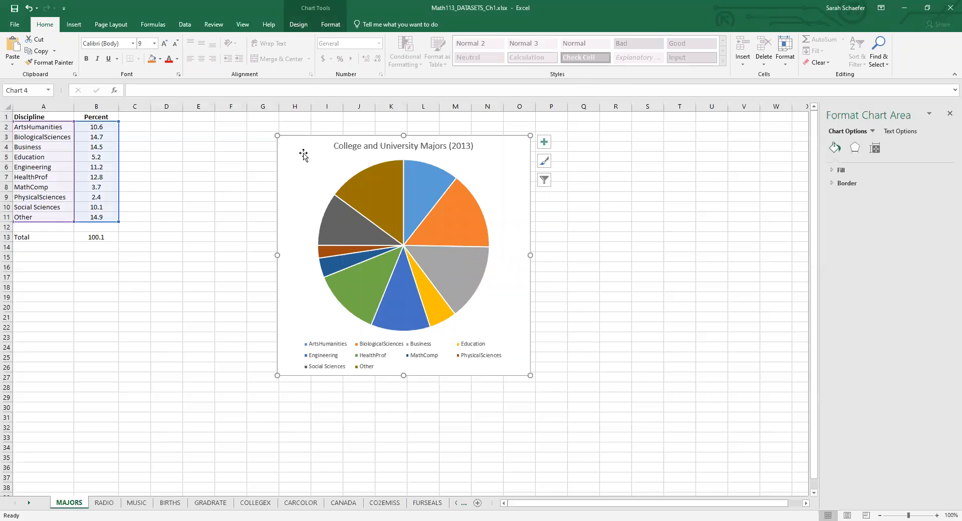
{"action": "mouse_move", "coordinate": [315, 10]}
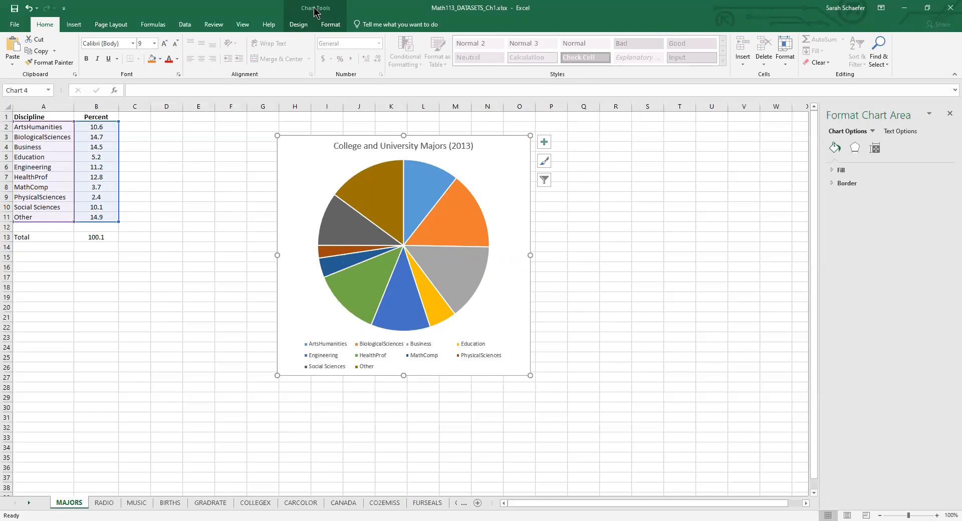
{"action": "mouse_move", "coordinate": [324, 24]}
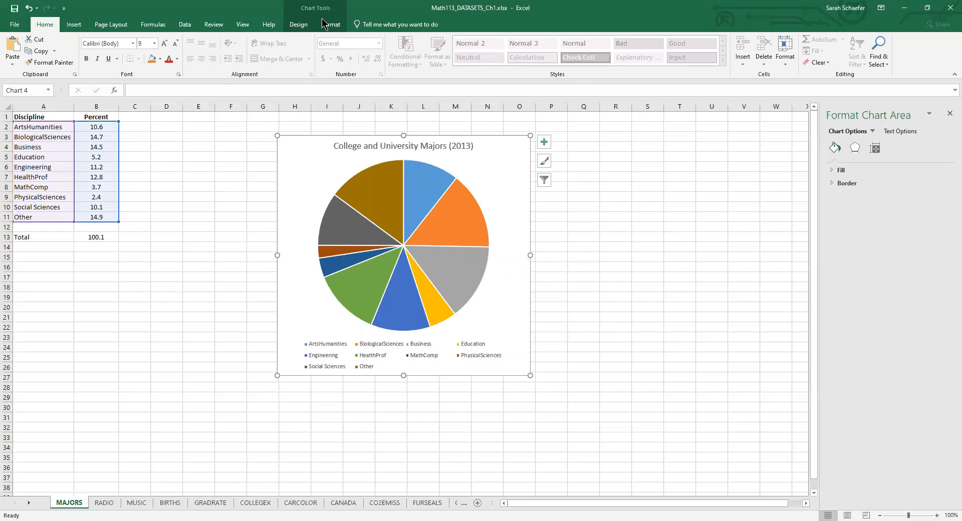
- Add Data Callout labels showing each slice's category name and percent via Chart Design
{"action": "left_click", "coordinate": [299, 24]}
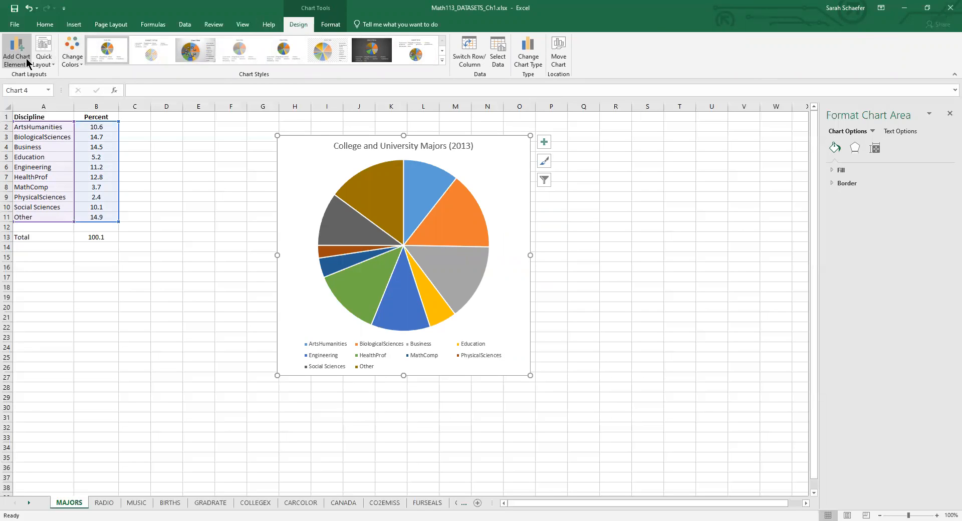
{"action": "mouse_move", "coordinate": [17, 50]}
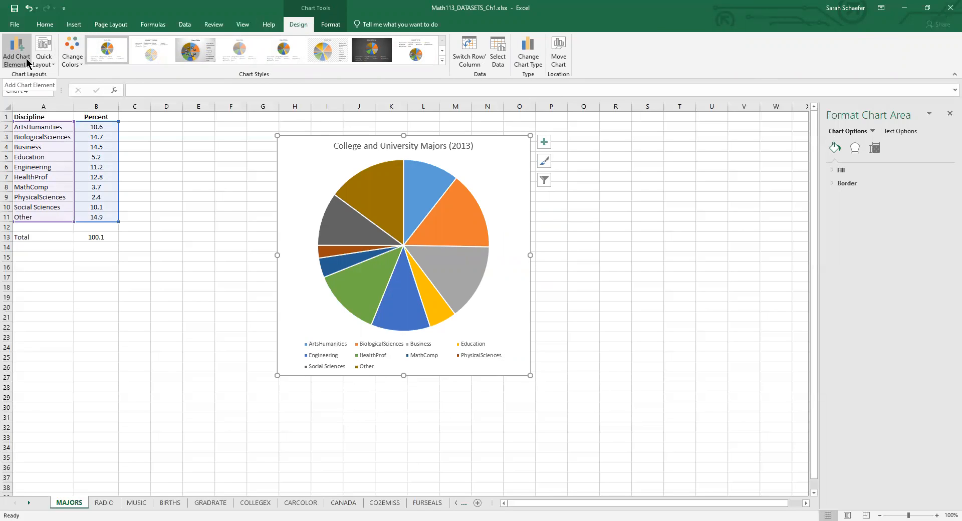
{"action": "left_click", "coordinate": [17, 52]}
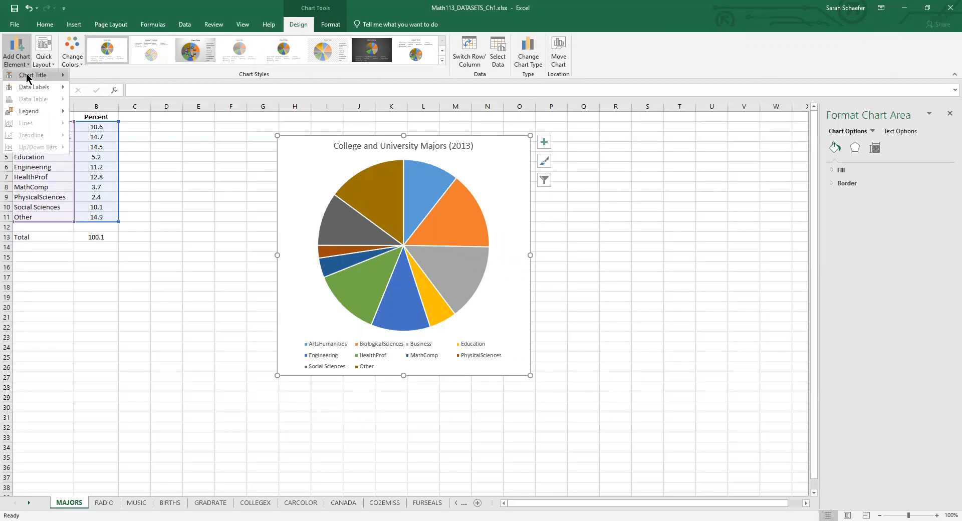
{"action": "left_click", "coordinate": [34, 86]}
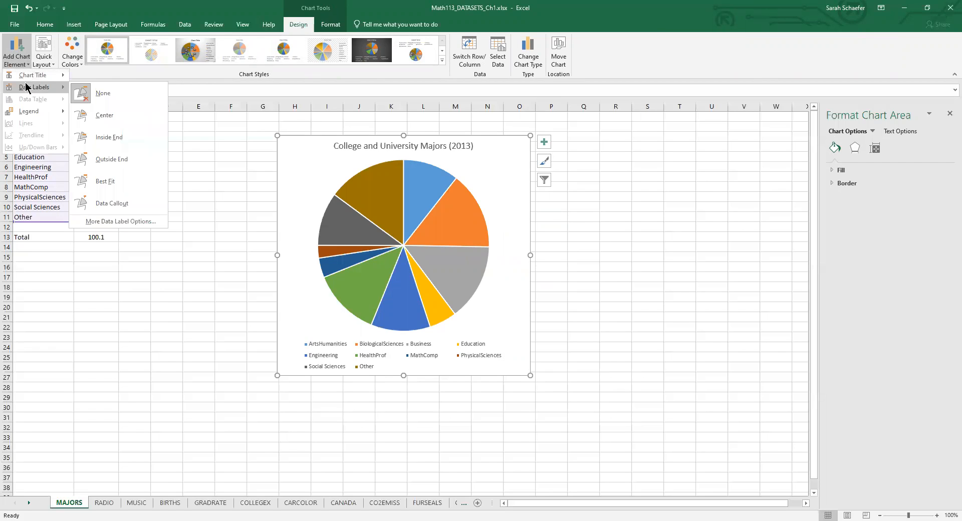
{"action": "mouse_move", "coordinate": [103, 92]}
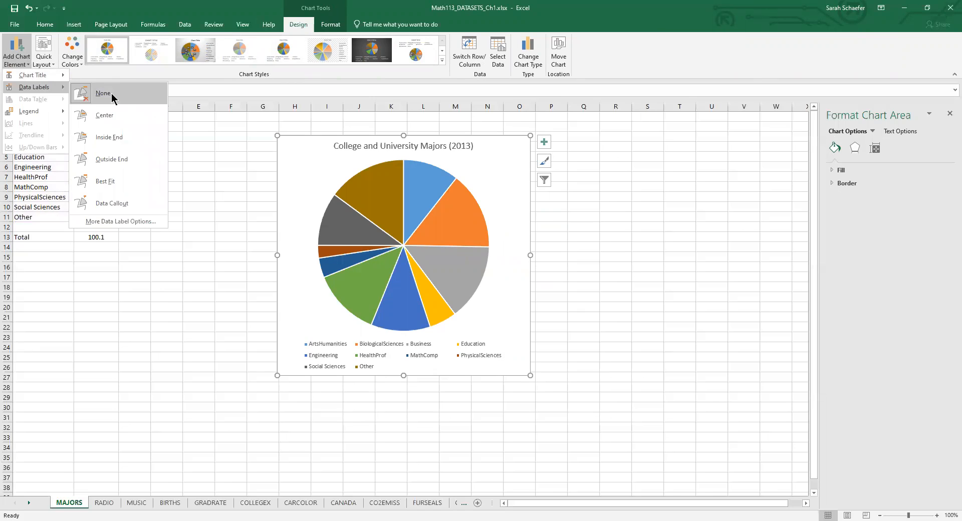
{"action": "left_click", "coordinate": [112, 203]}
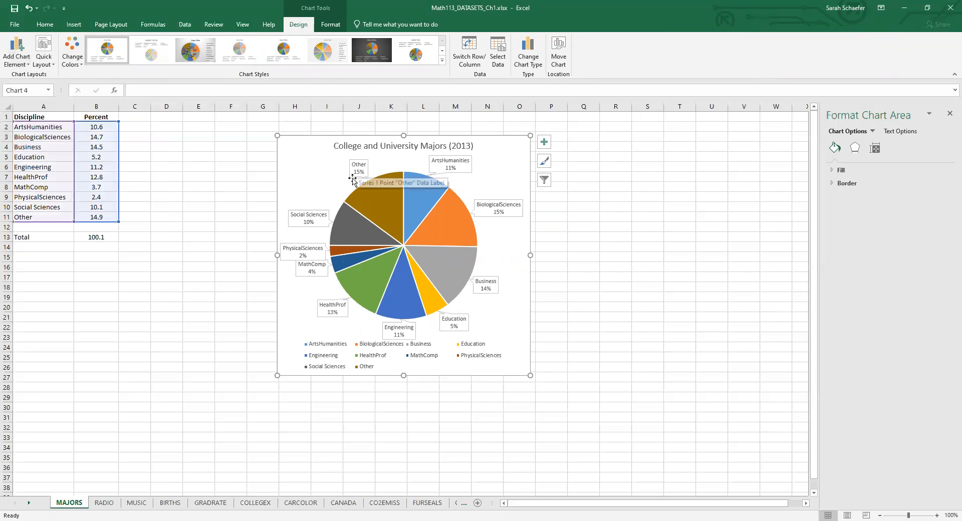
{"action": "mouse_move", "coordinate": [353, 182]}
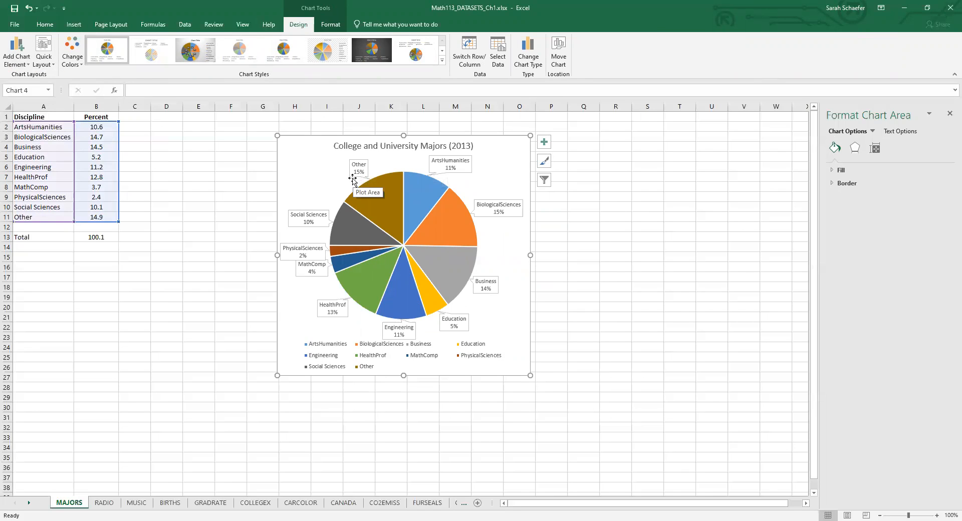
{"action": "mouse_move", "coordinate": [450, 364]}
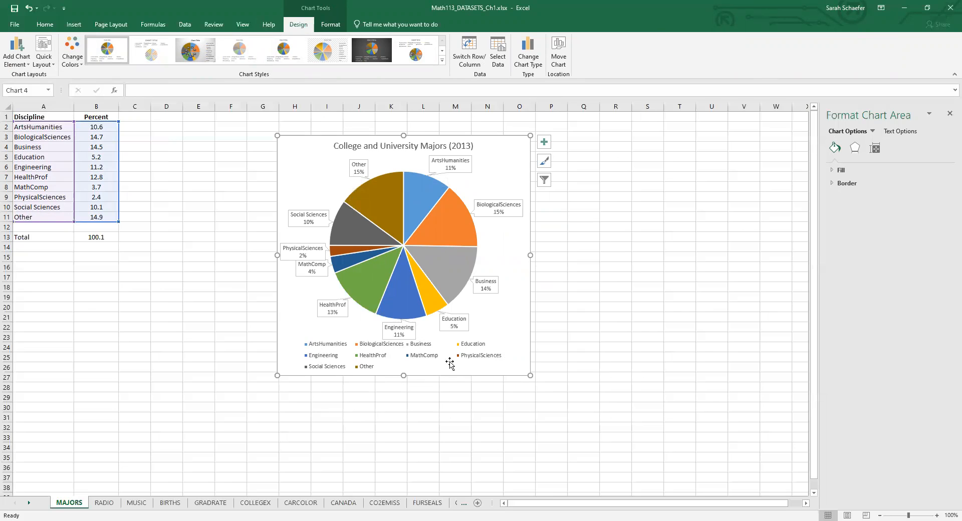
{"action": "mouse_move", "coordinate": [17, 51]}
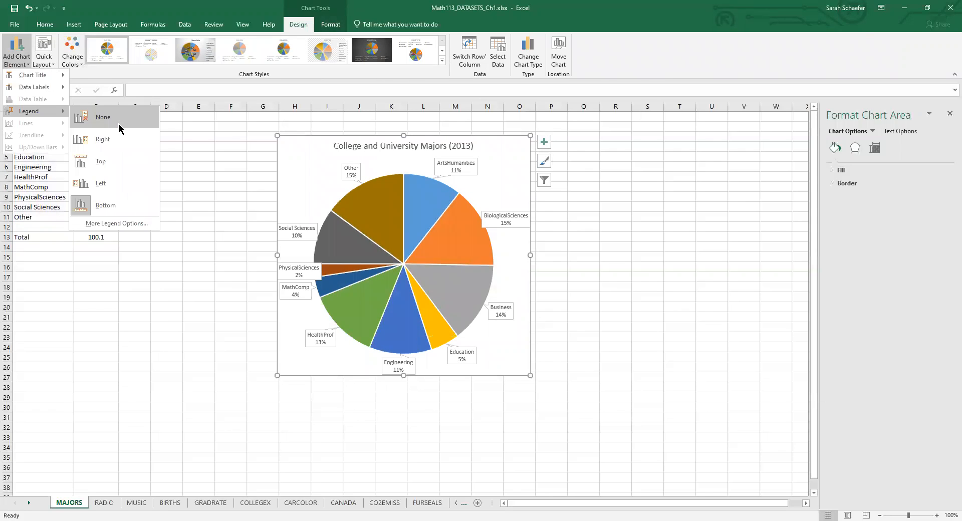
- Set the pie chart's legend to None so the callouts alone identify the slices
{"action": "left_click", "coordinate": [102, 117]}
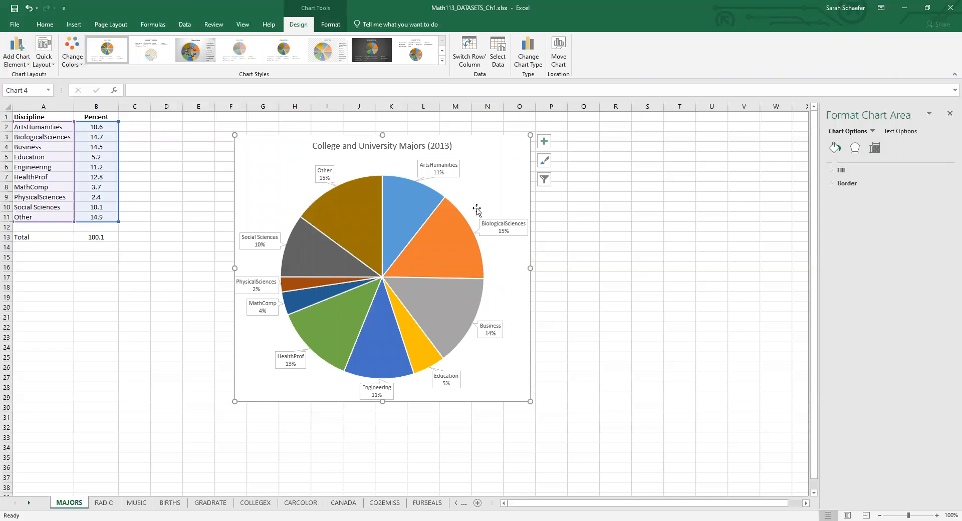
{"action": "mouse_move", "coordinate": [518, 269]}
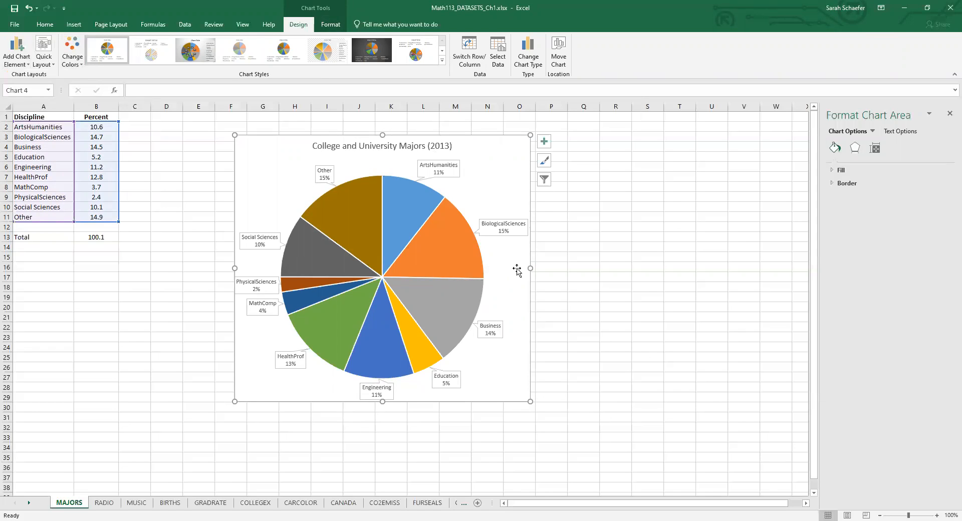
{"action": "mouse_move", "coordinate": [467, 363]}
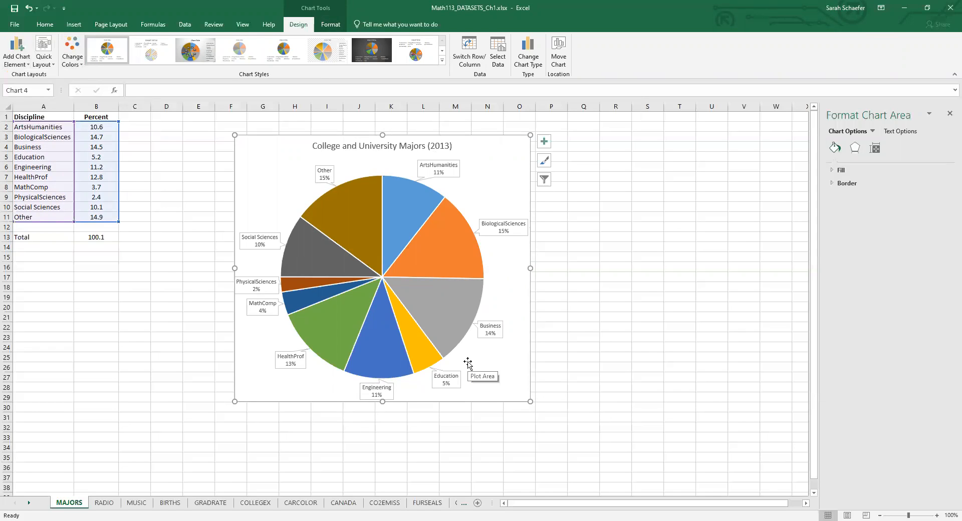
{"action": "mouse_move", "coordinate": [560, 342]}
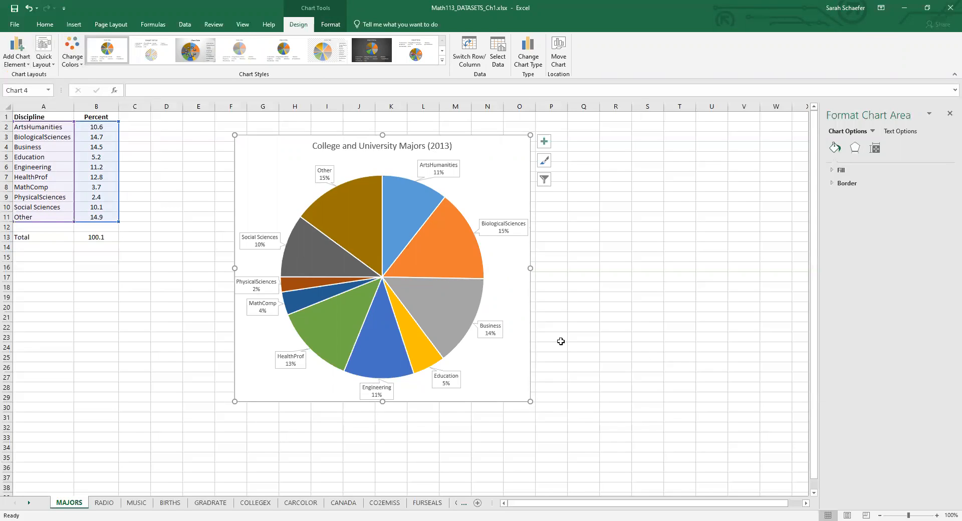
{"action": "mouse_move", "coordinate": [510, 82]}
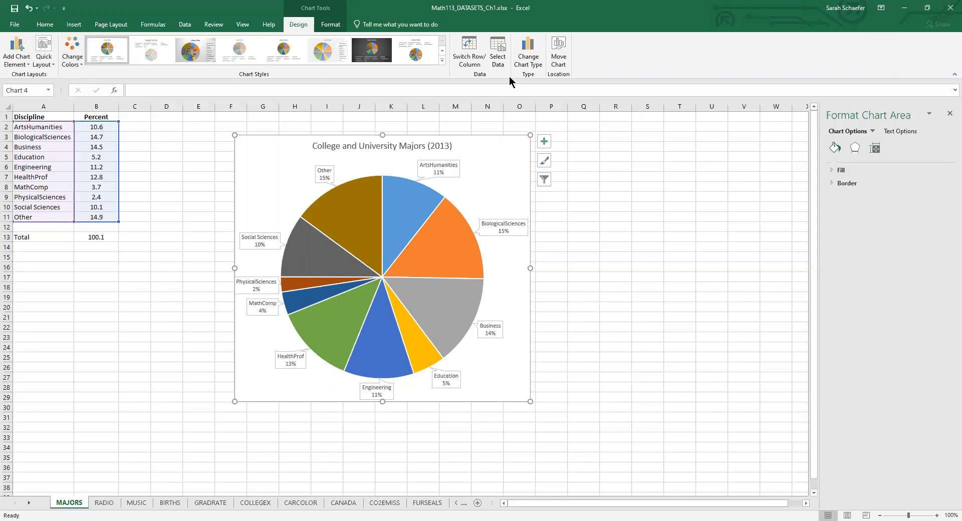